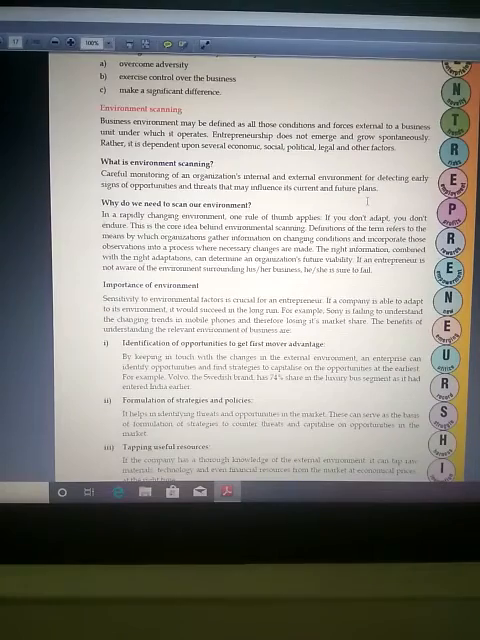
scroll("down", 3)
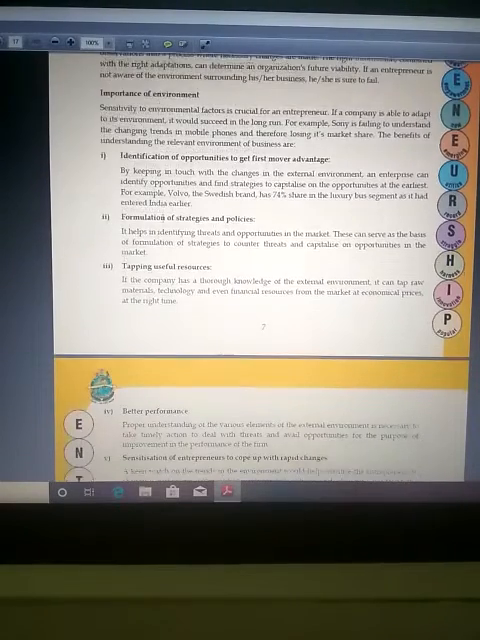
scroll("down", 3)
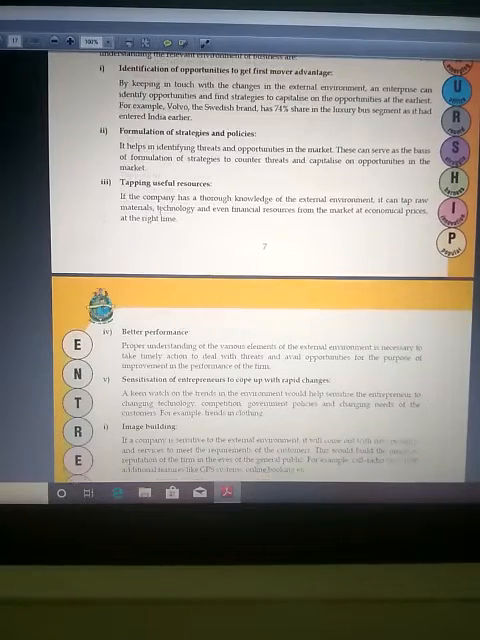
scroll("down", 3)
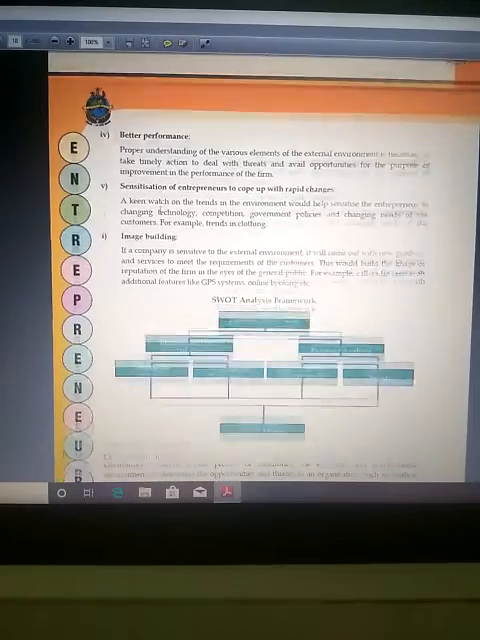
scroll("down", 3)
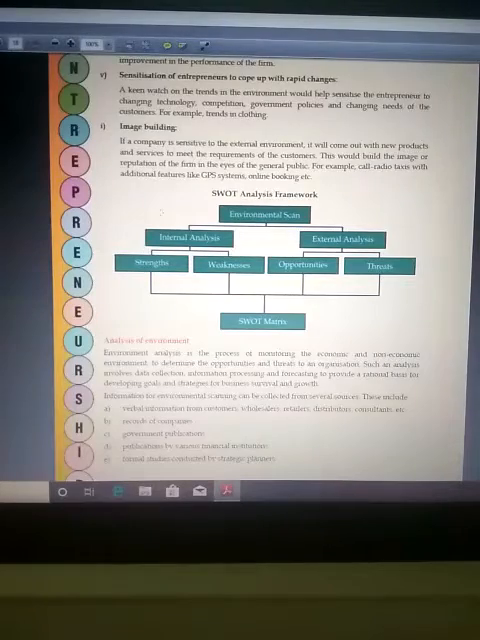
scroll("down", 3)
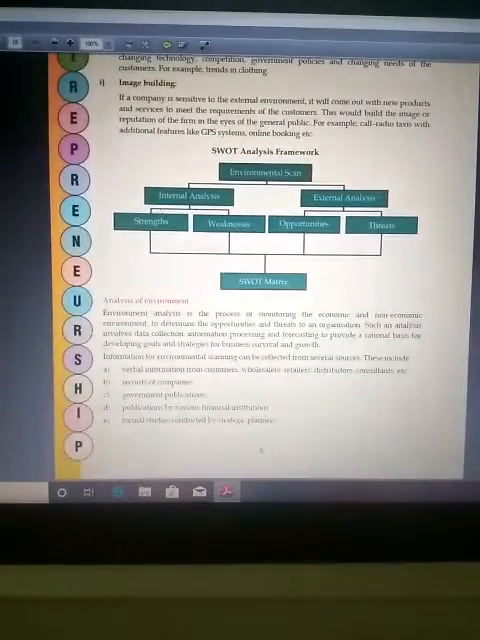
scroll("down", 3)
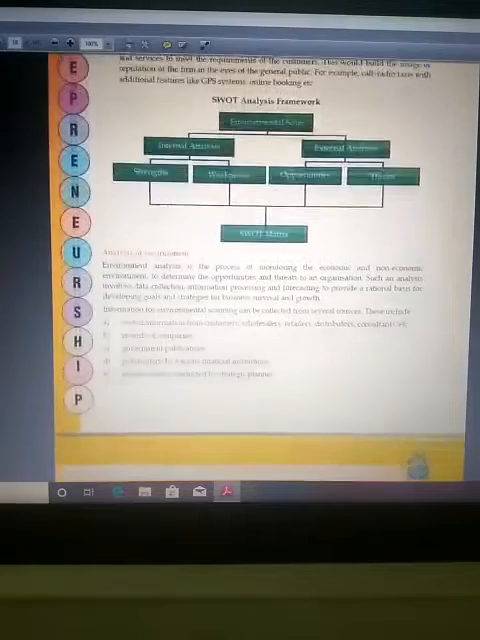
scroll("down", 3)
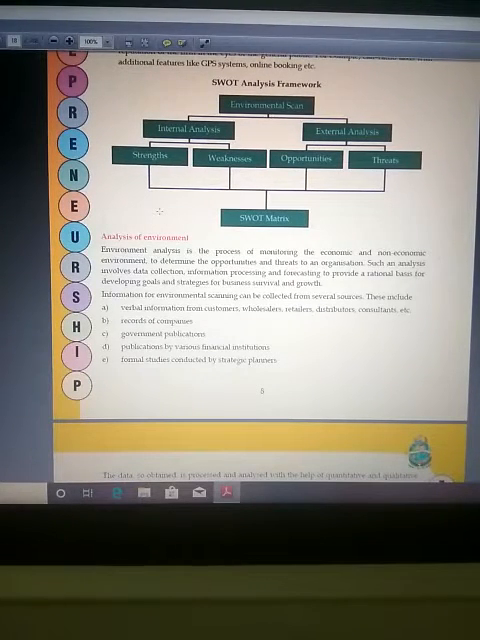
scroll("down", 3)
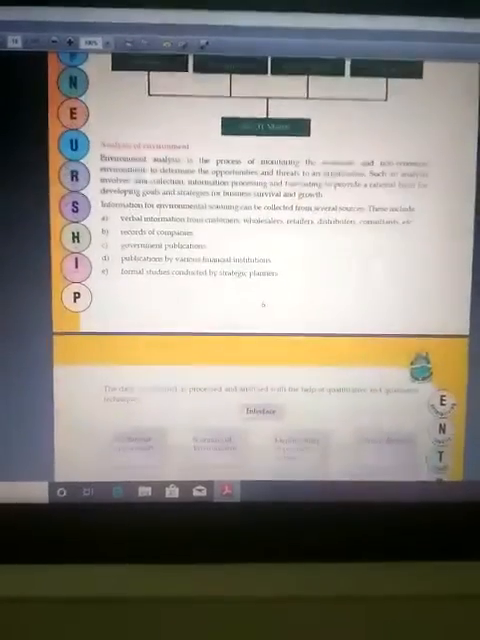
scroll("down", 3)
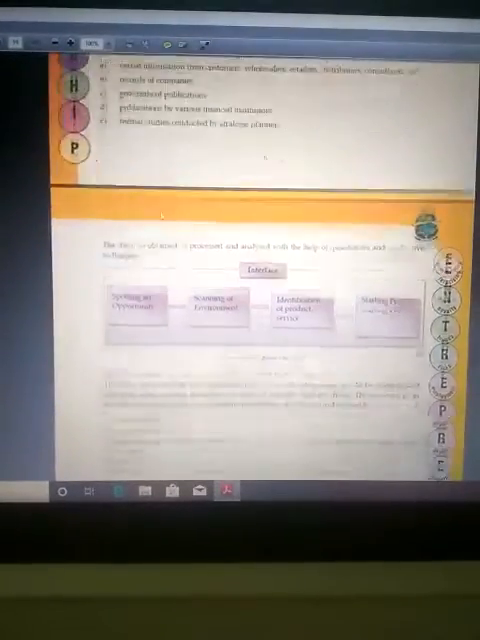
scroll("down", 3)
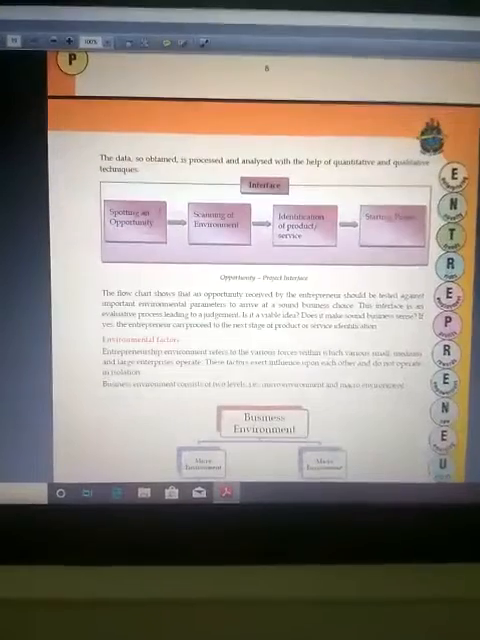
scroll("down", 3)
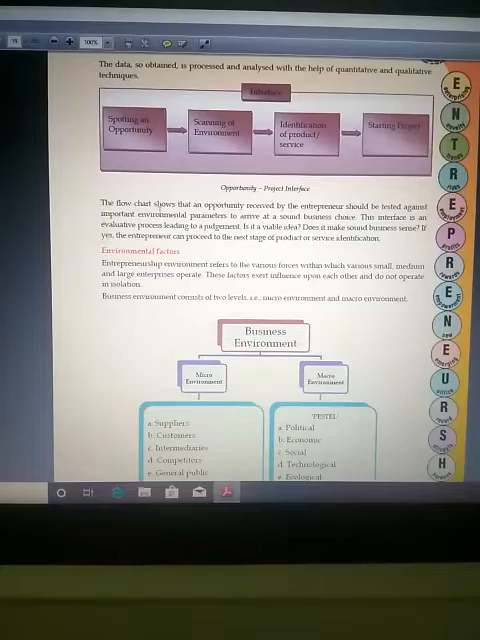
scroll("down", 3)
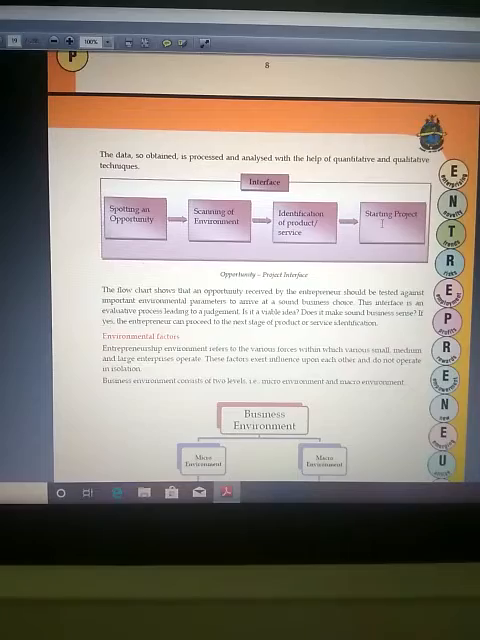
scroll("down", 3)
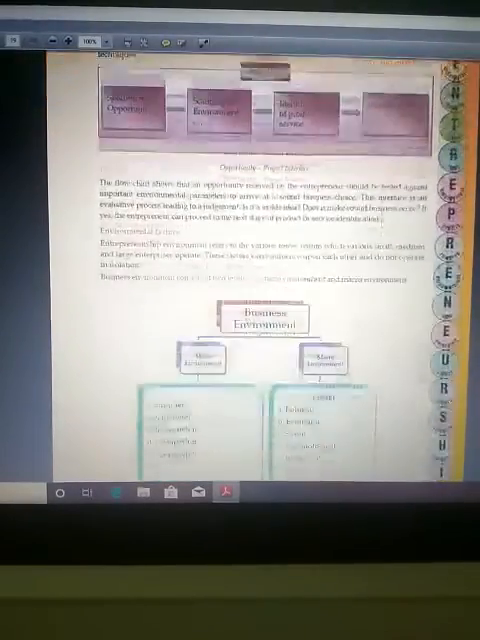
scroll("down", 3)
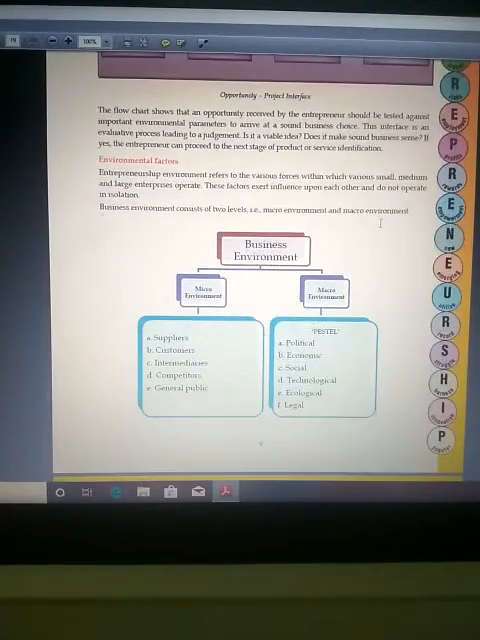
scroll("down", 3)
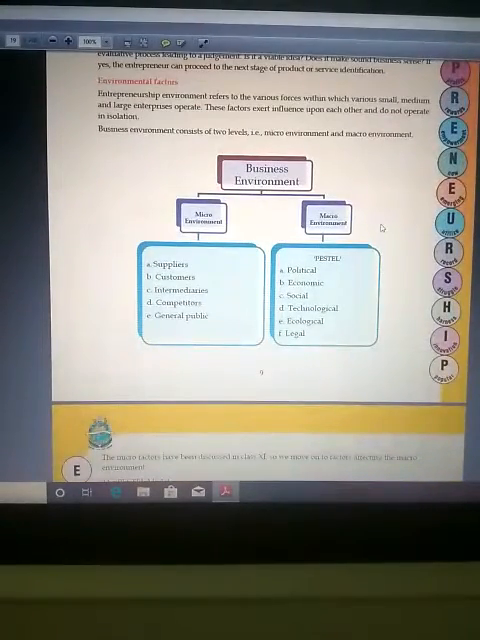